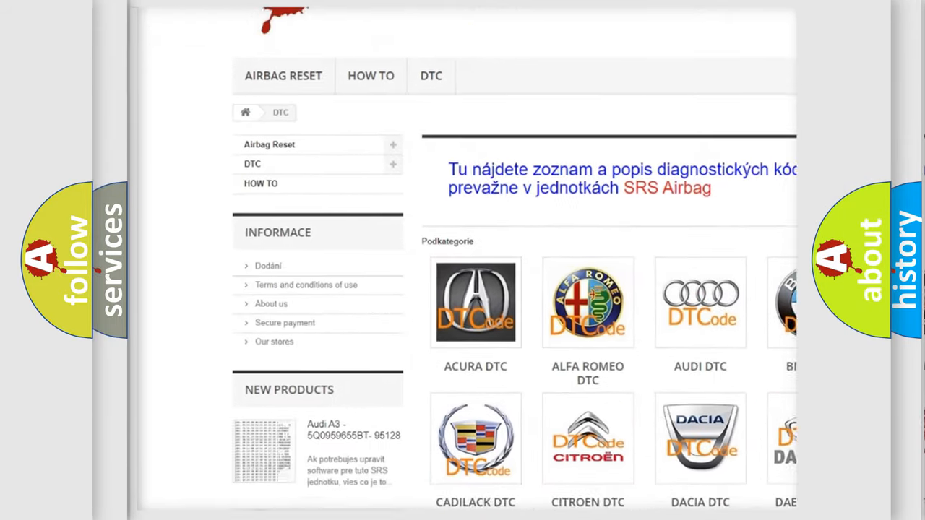
{"action": "scroll", "scroll_direction": "down", "scroll_amount": 3}
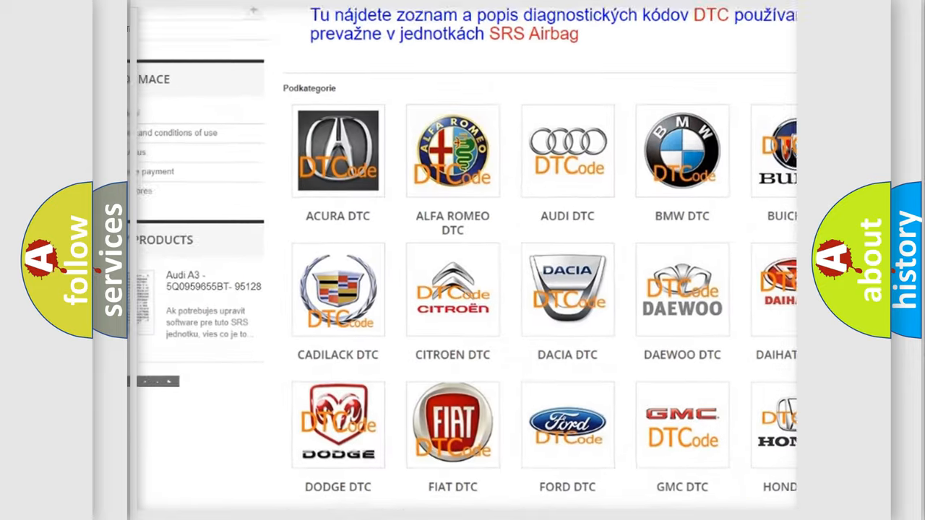
{"action": "scroll", "scroll_direction": "down", "scroll_amount": 3}
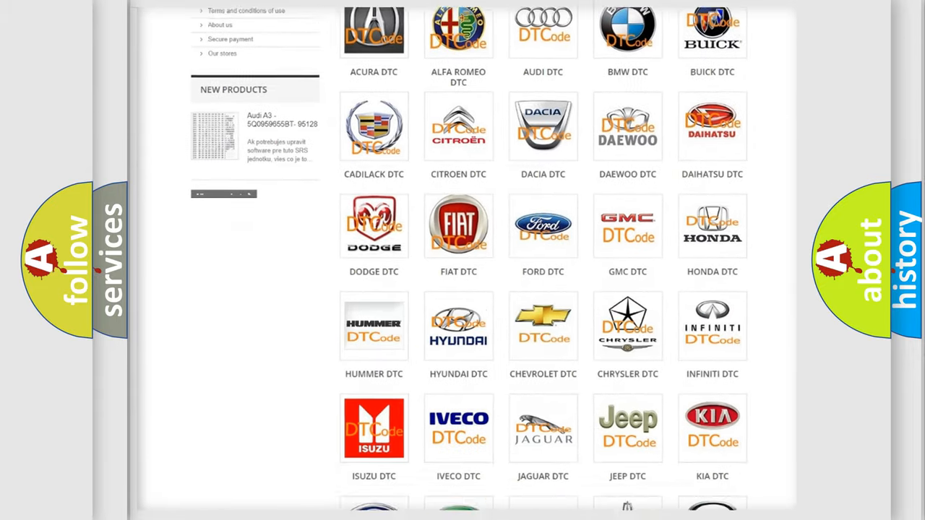
{"action": "scroll", "scroll_direction": "down", "scroll_amount": 3}
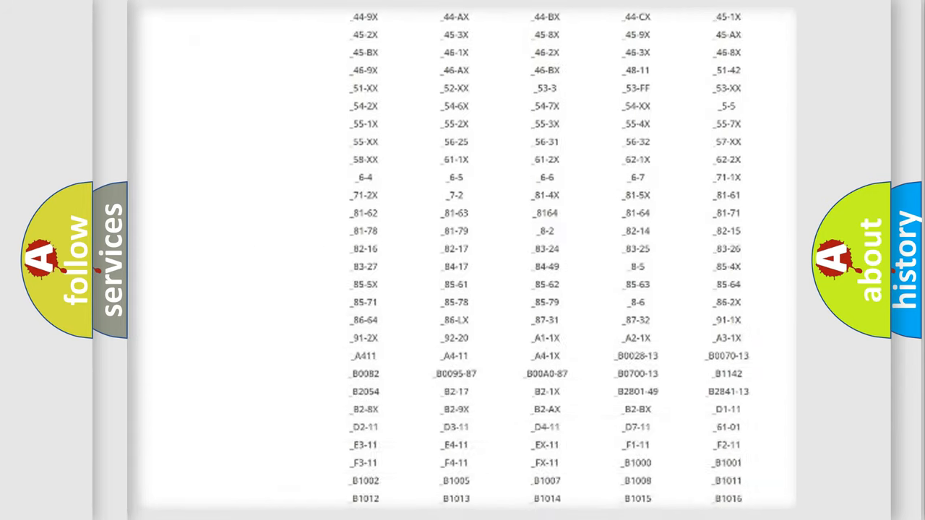
{"action": "scroll", "scroll_direction": "down", "scroll_amount": 3}
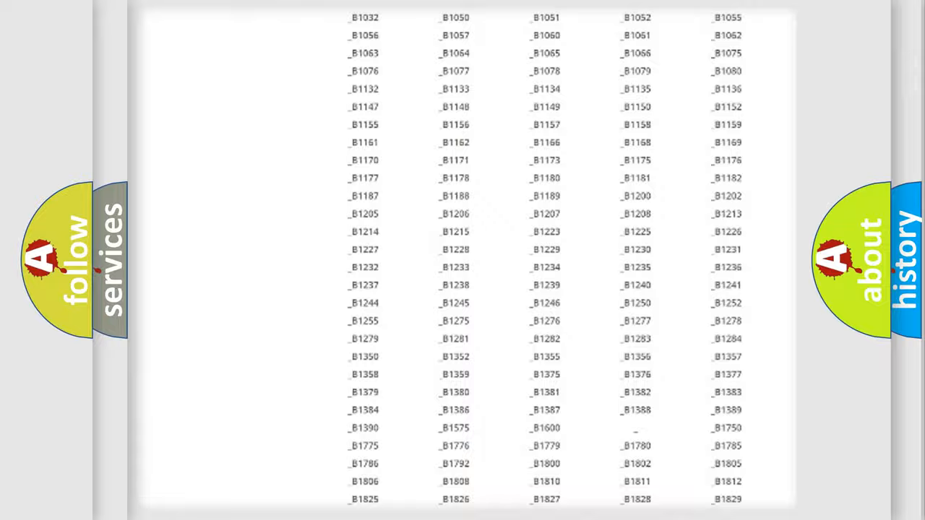